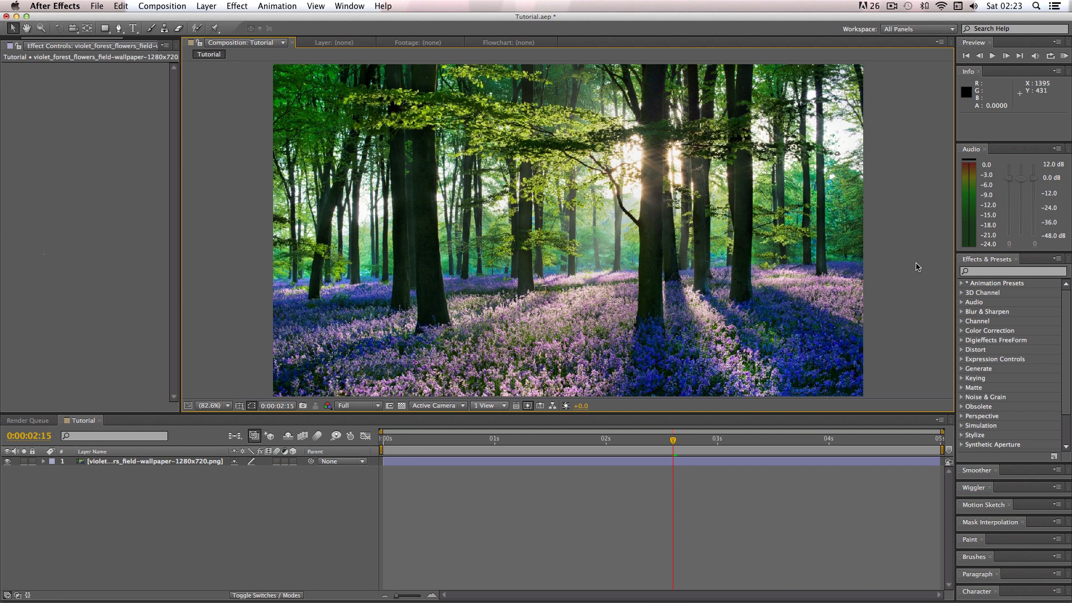
pyautogui.moveTo(450, 268)
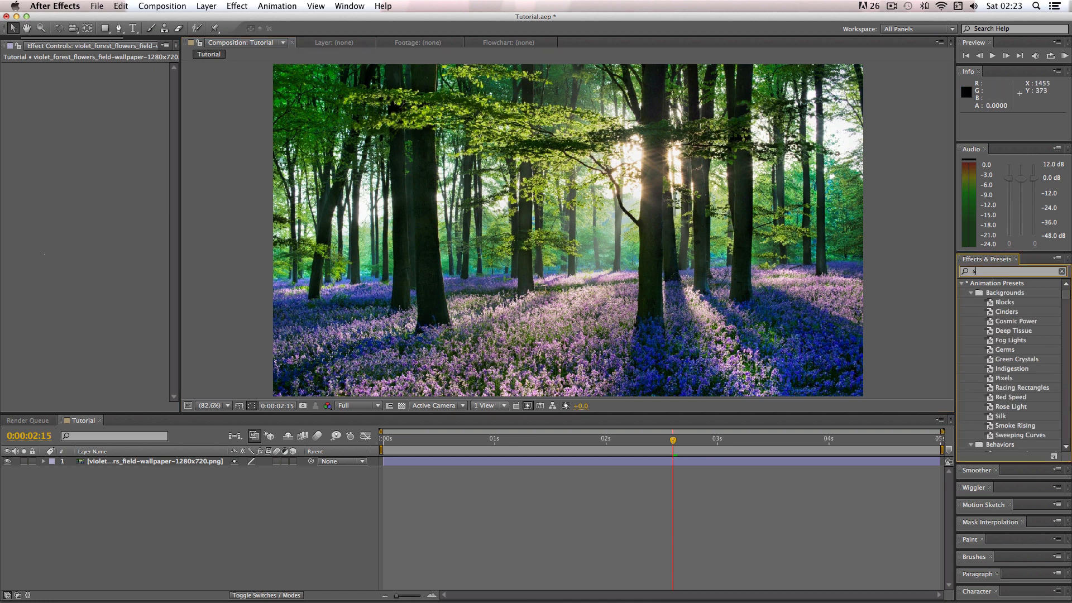
# Step: Search Effects & Presets for 'sharpen' and apply Sharpen to the forest flowers layer
pyautogui.write('sharpen')
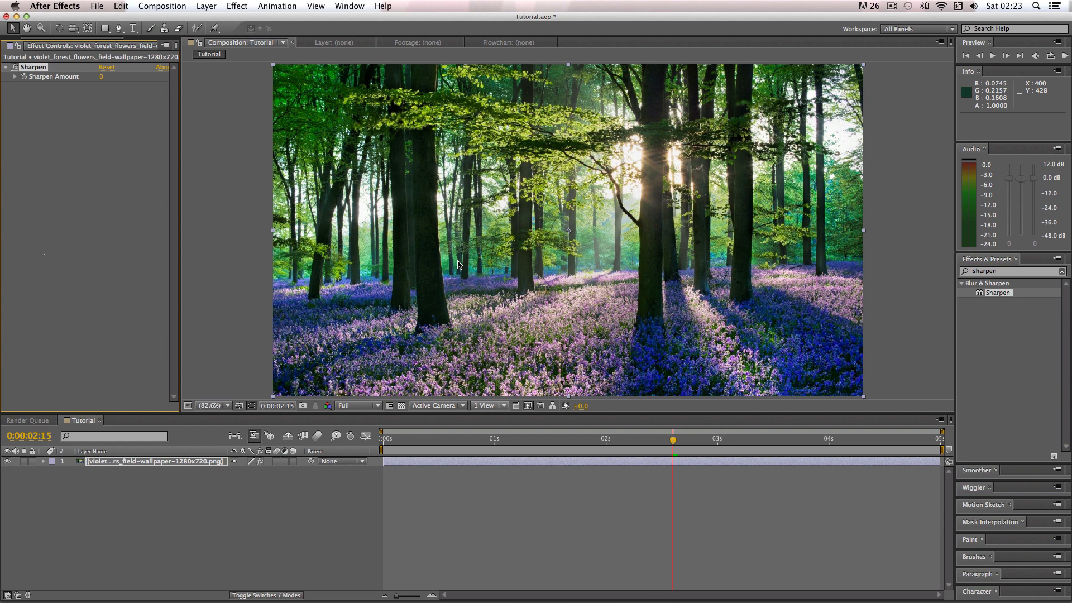
pyautogui.moveTo(470, 264)
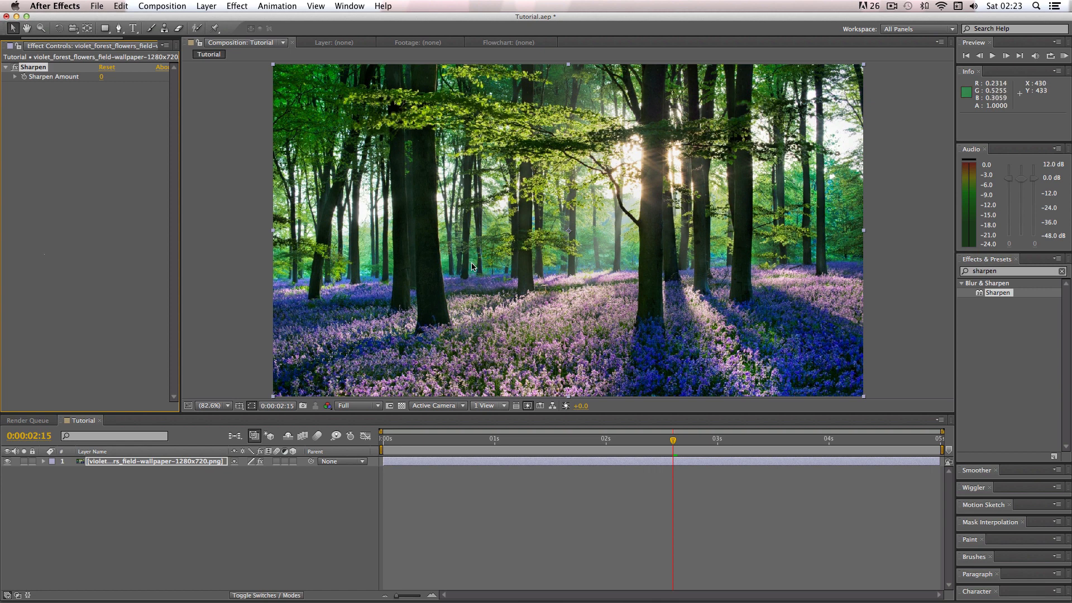
pyautogui.moveTo(457, 248)
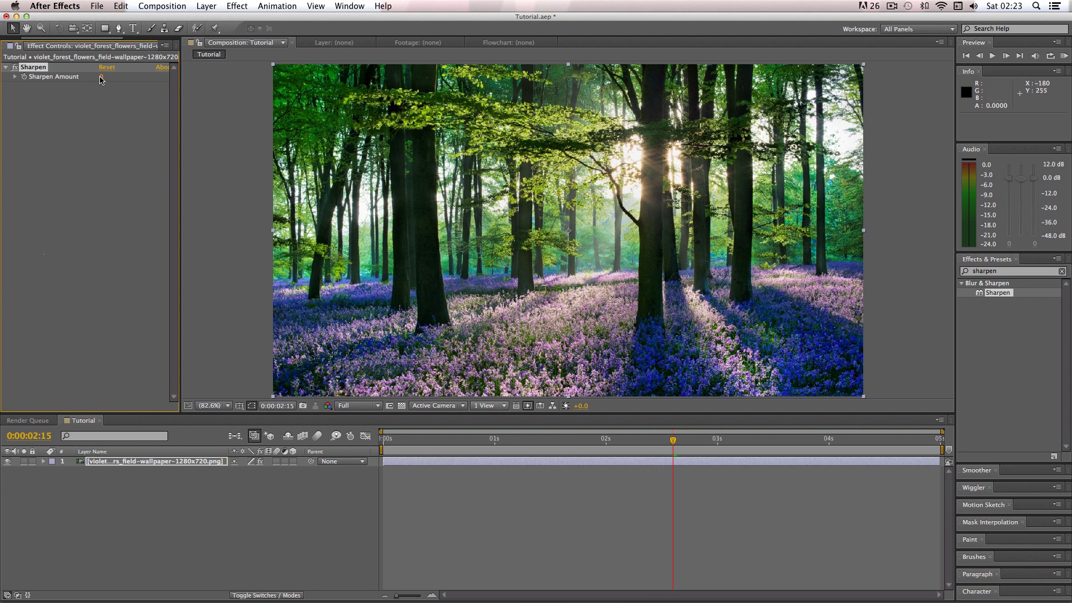
# Step: Enter 20 as the Sharpen Amount in Effect Controls
pyautogui.write('20')
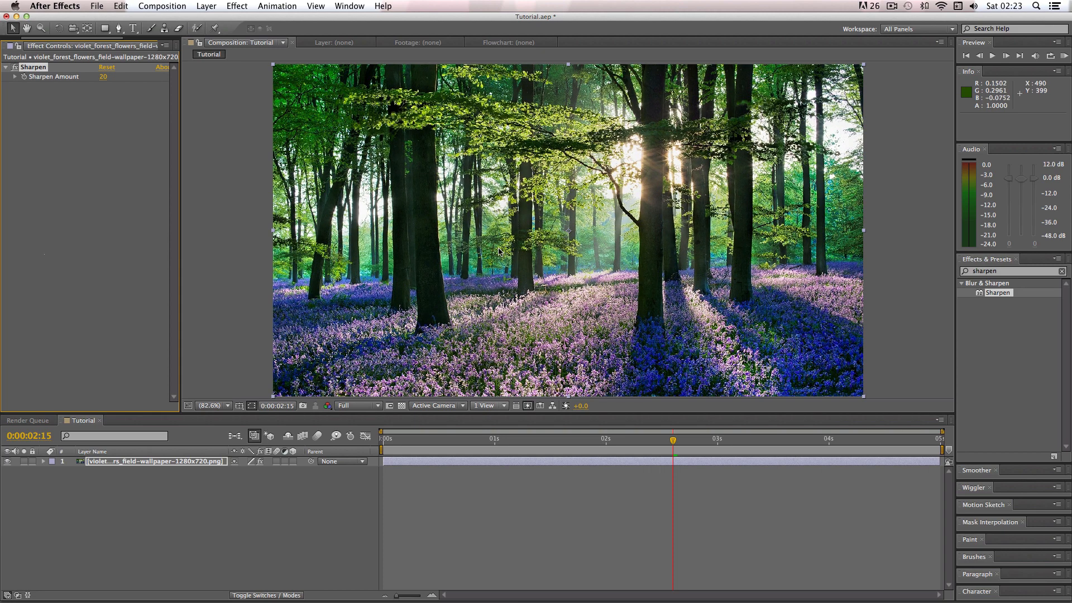
pyautogui.moveTo(538, 283)
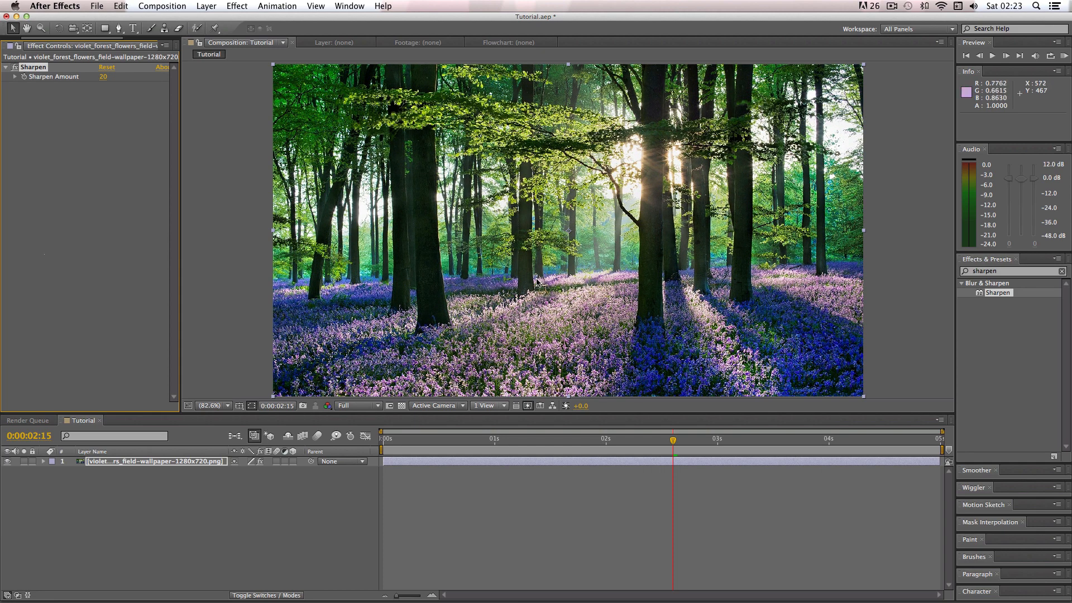
pyautogui.moveTo(530, 188)
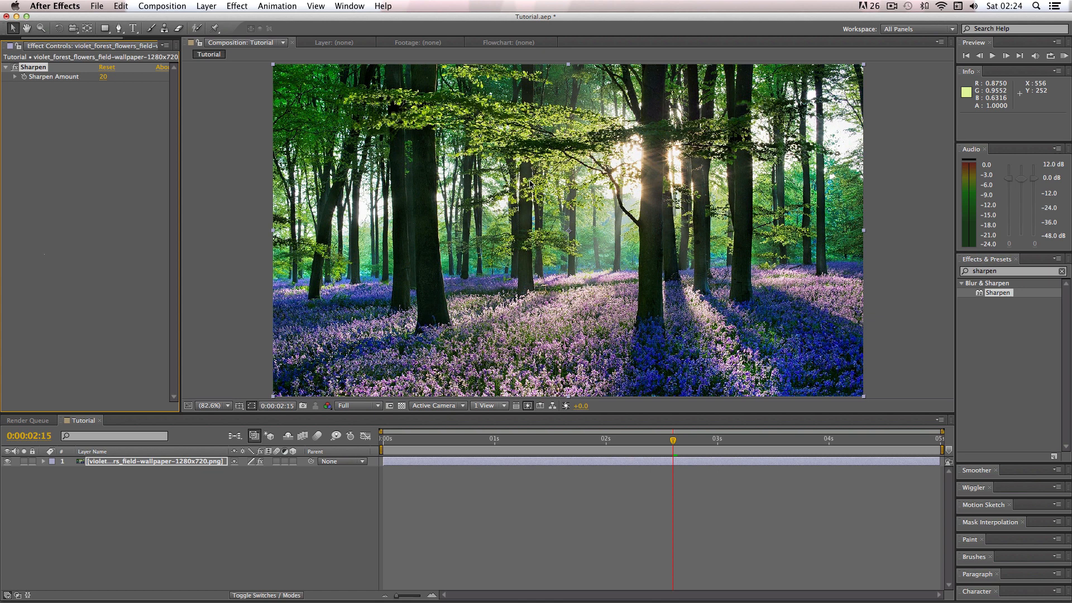
pyautogui.moveTo(533, 190)
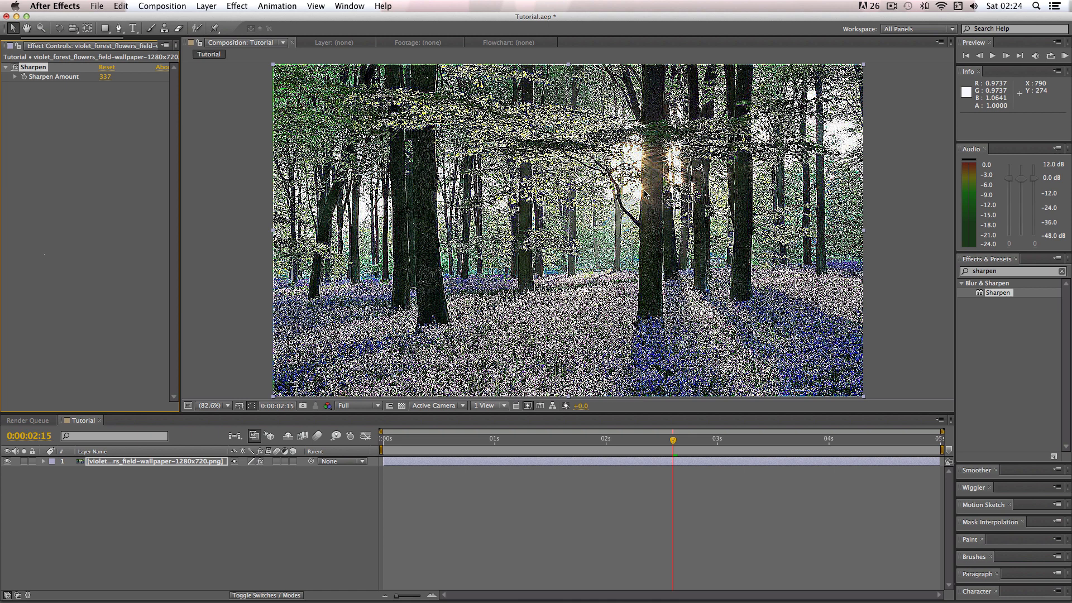
pyautogui.moveTo(608, 316)
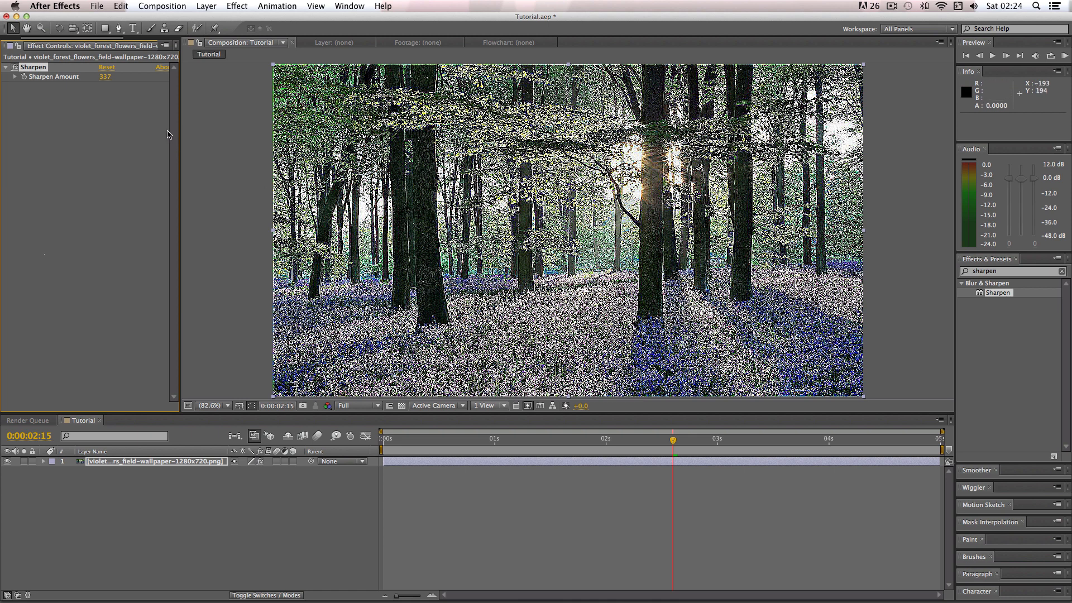
pyautogui.moveTo(478, 302)
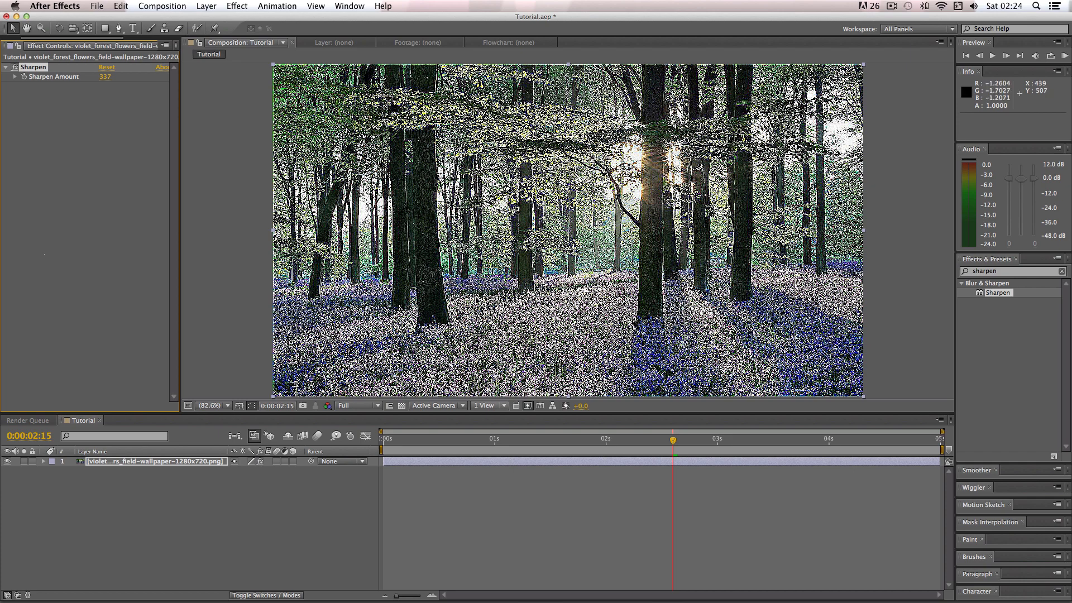
# Step: Drag the Sharpen Amount down from the harsh 337 preview value
pyautogui.moveTo(106, 76); pyautogui.dragTo(82, 76)
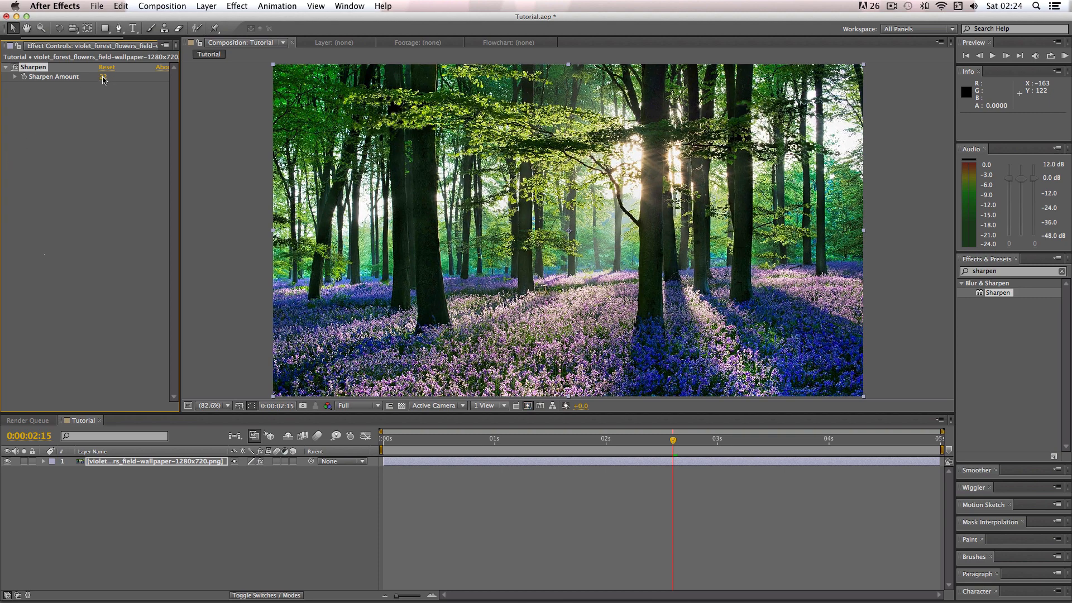
# Step: Re-enter 20 as the Sharpen Amount in Effect Controls
pyautogui.write('20')
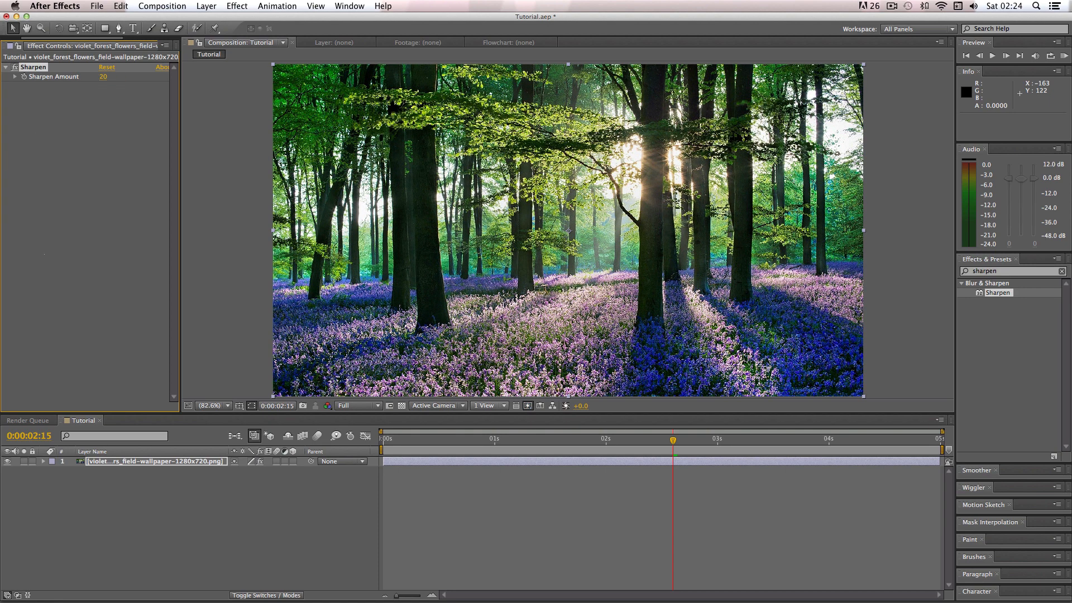
pyautogui.moveTo(515, 267)
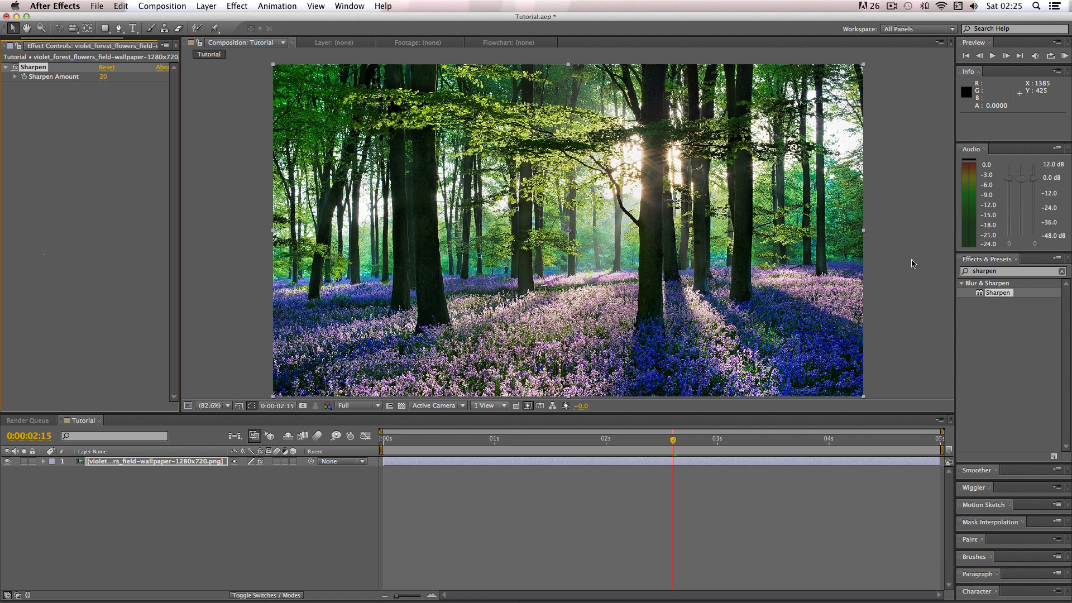
pyautogui.moveTo(509, 156)
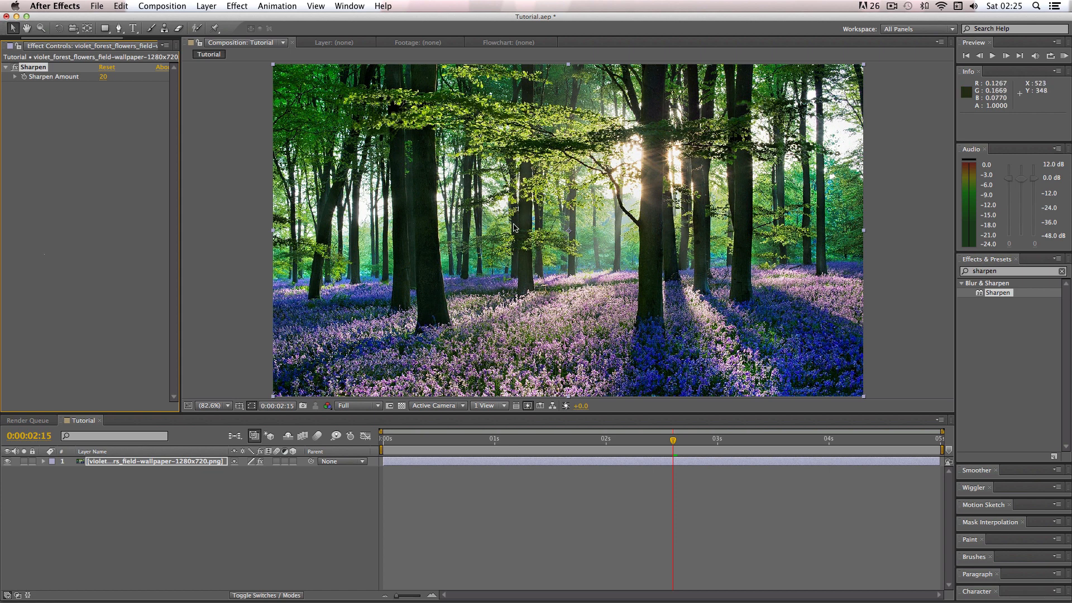
pyautogui.moveTo(537, 208)
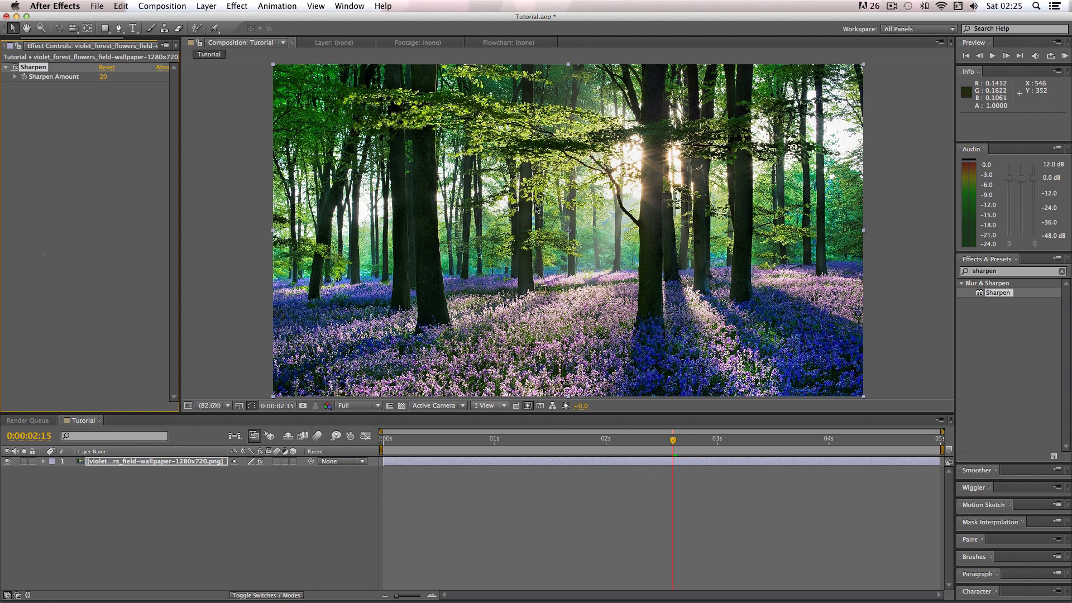
pyautogui.moveTo(597, 285)
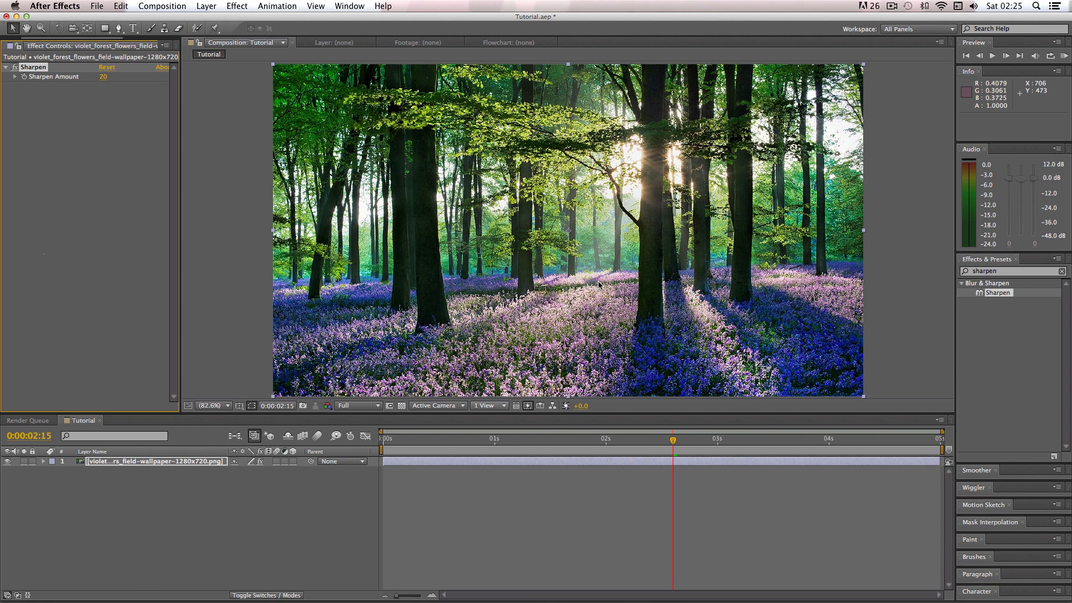